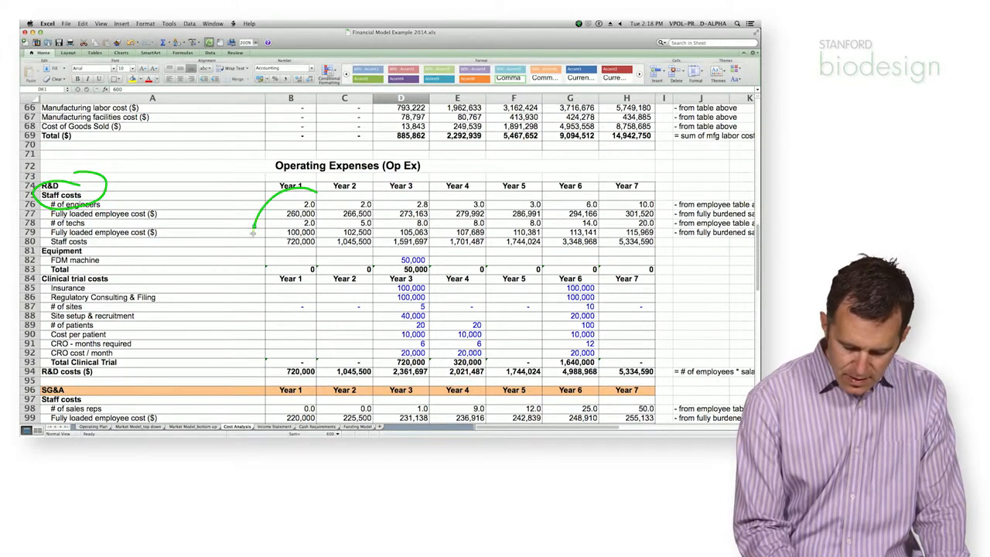
Scroll the Cost Analysis sheet down to rows 103–135 showing the SG&A total and Operating costs summary.
drag(263, 202, 333, 248)
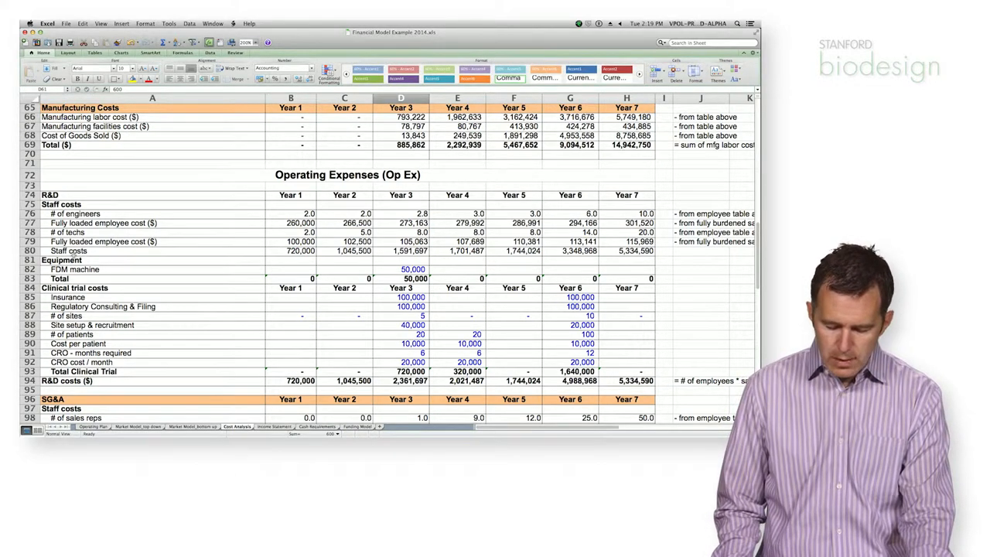
scroll(down, 3)
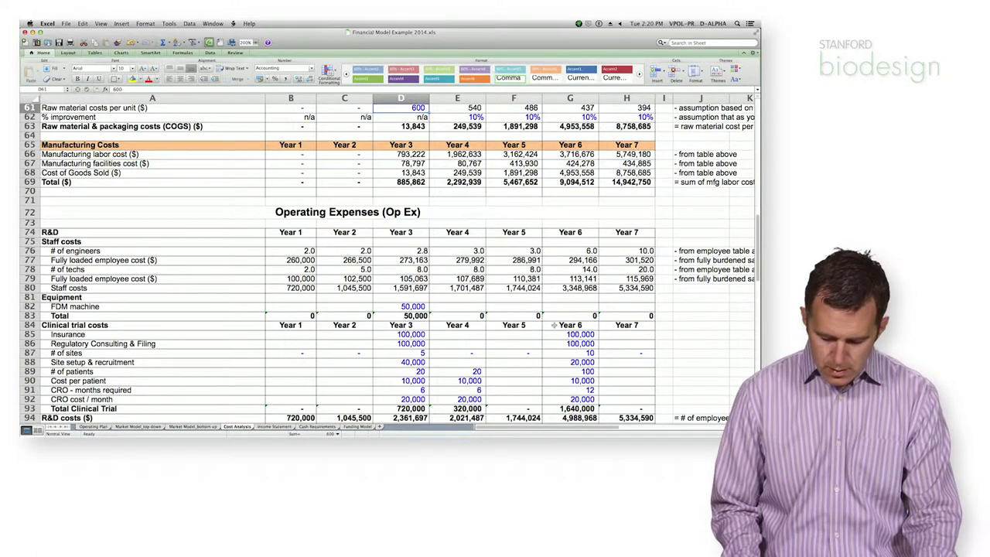
scroll(down, 3)
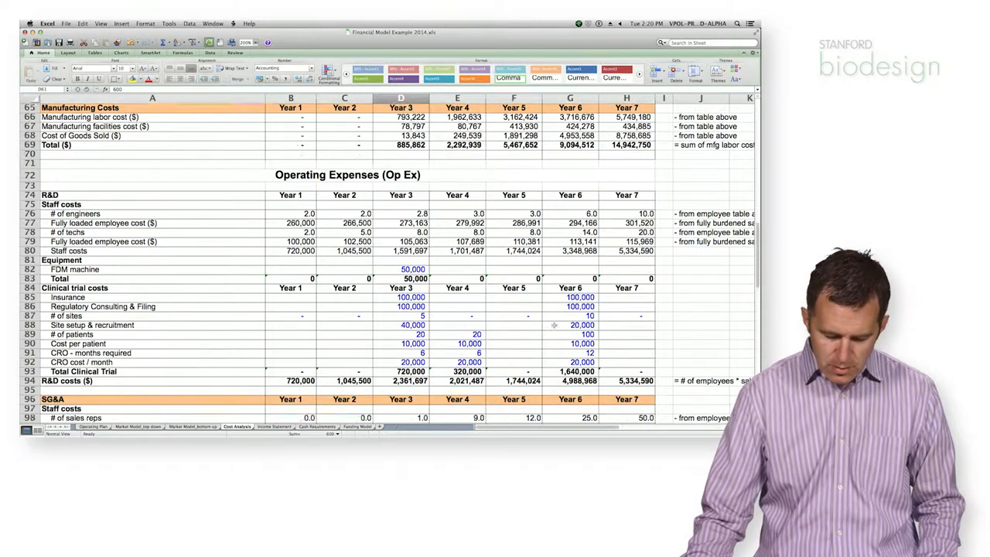
scroll(down, 3)
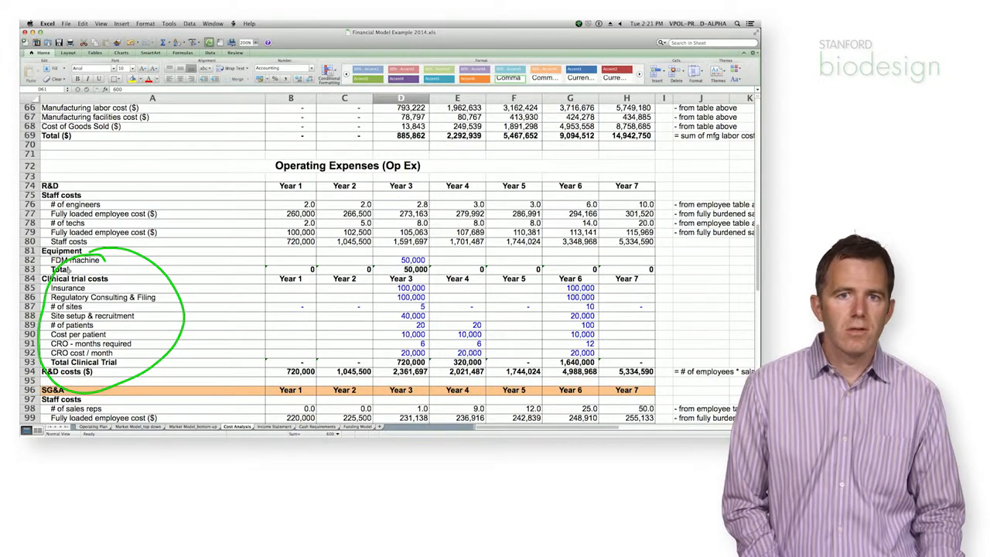
scroll(down, 3)
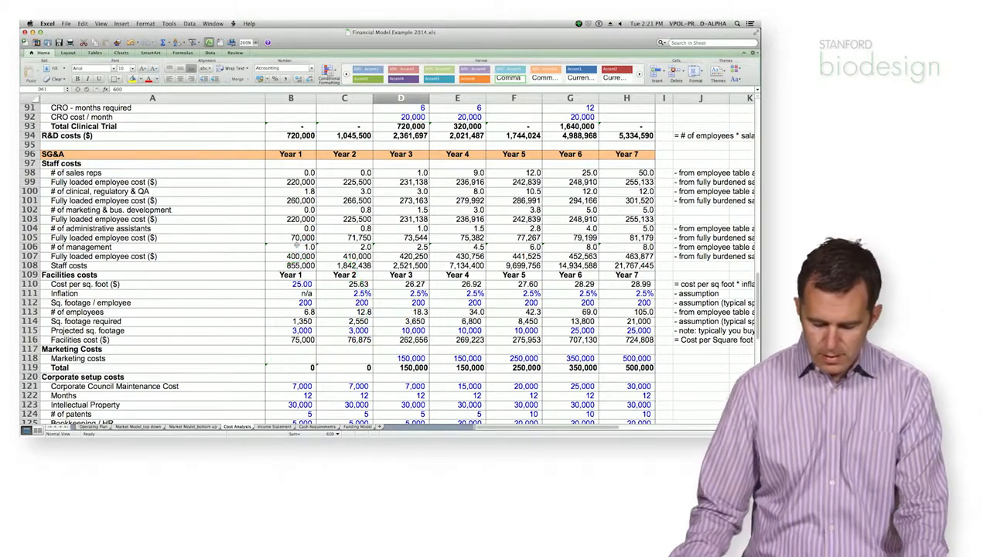
scroll(down, 3)
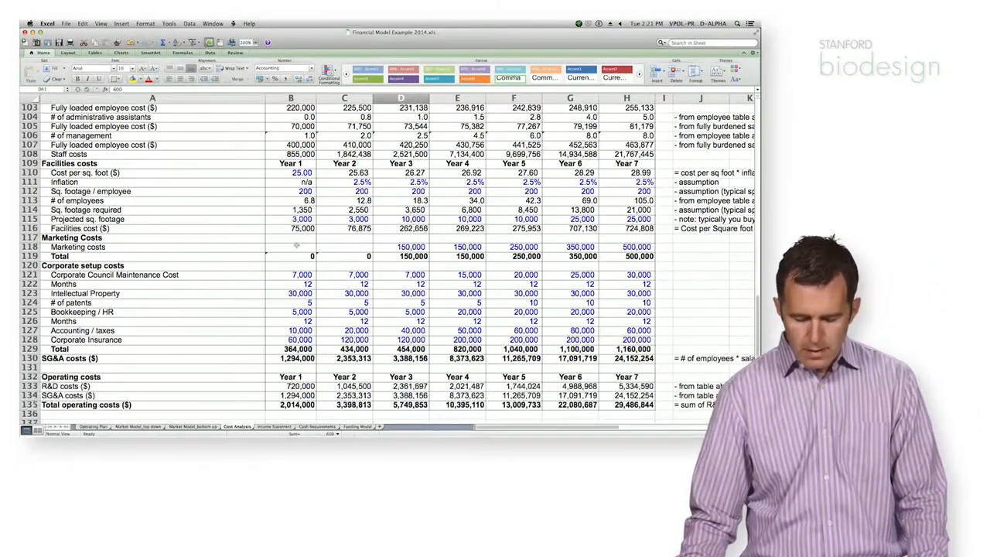
scroll(down, 3)
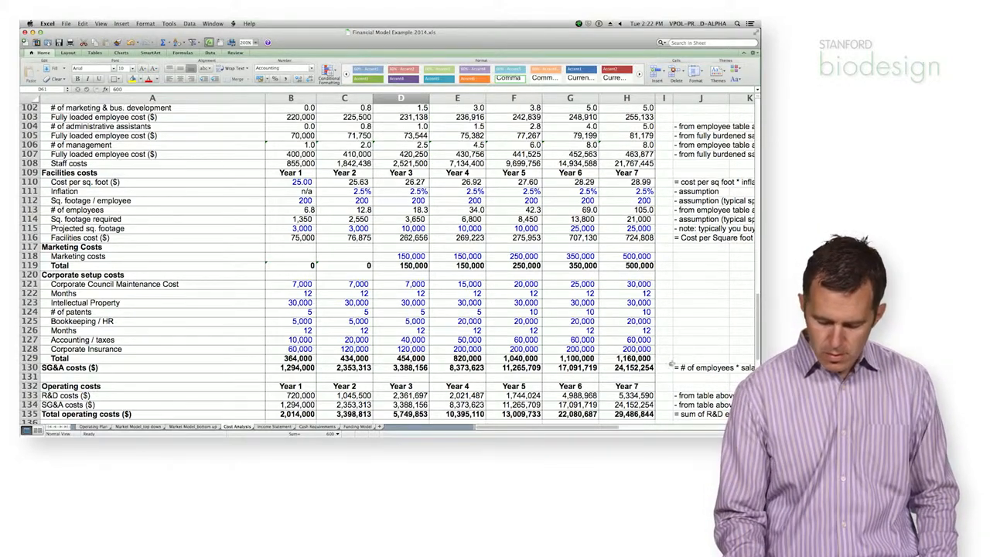
drag(263, 364, 665, 371)
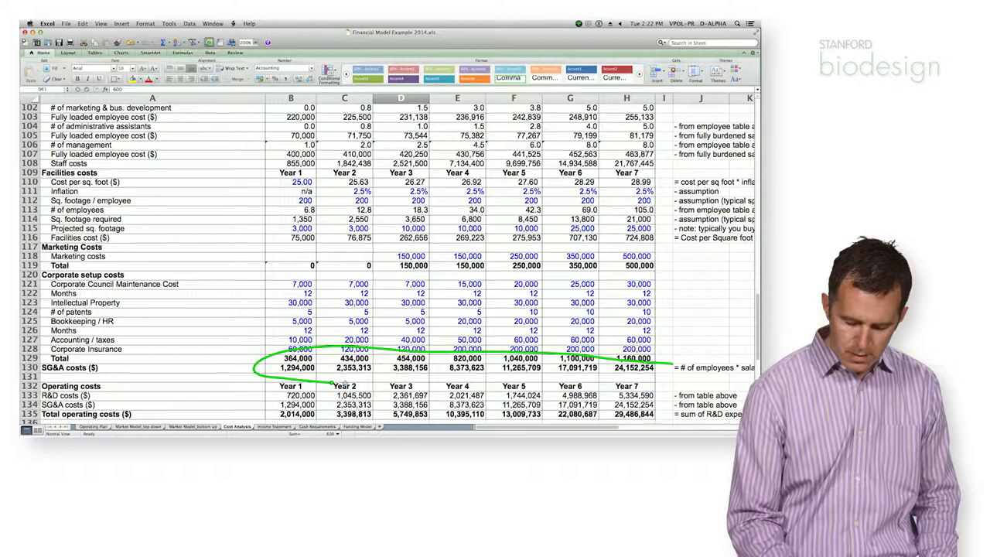